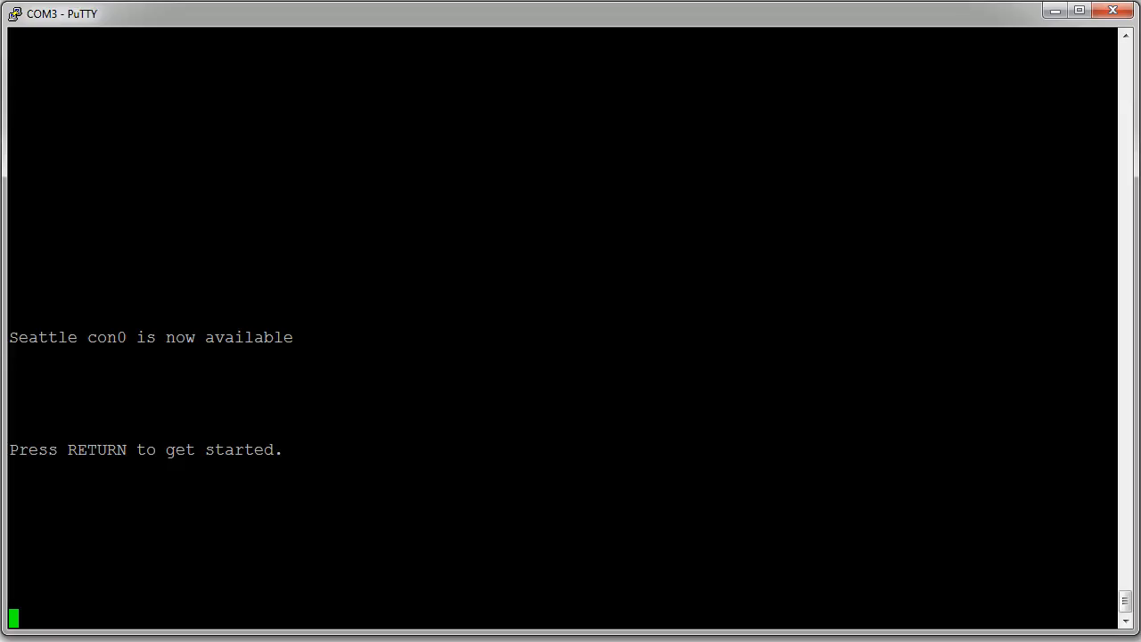
# - Start the Seattle console session and enter privileged mode with enable
pyautogui.press('Return')
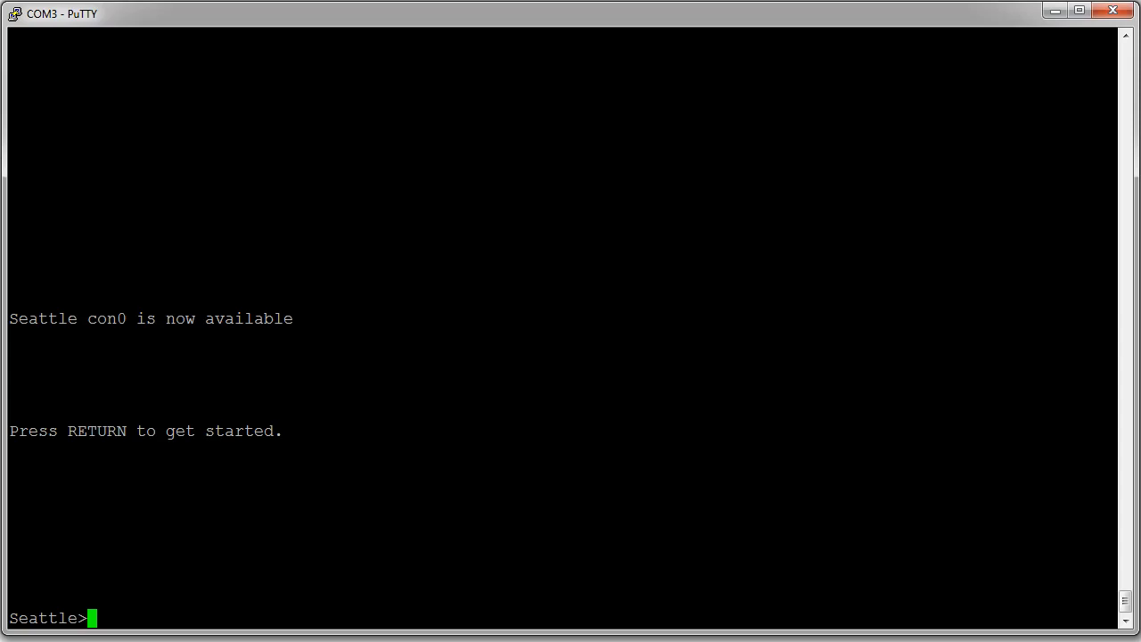
pyautogui.write('enable')
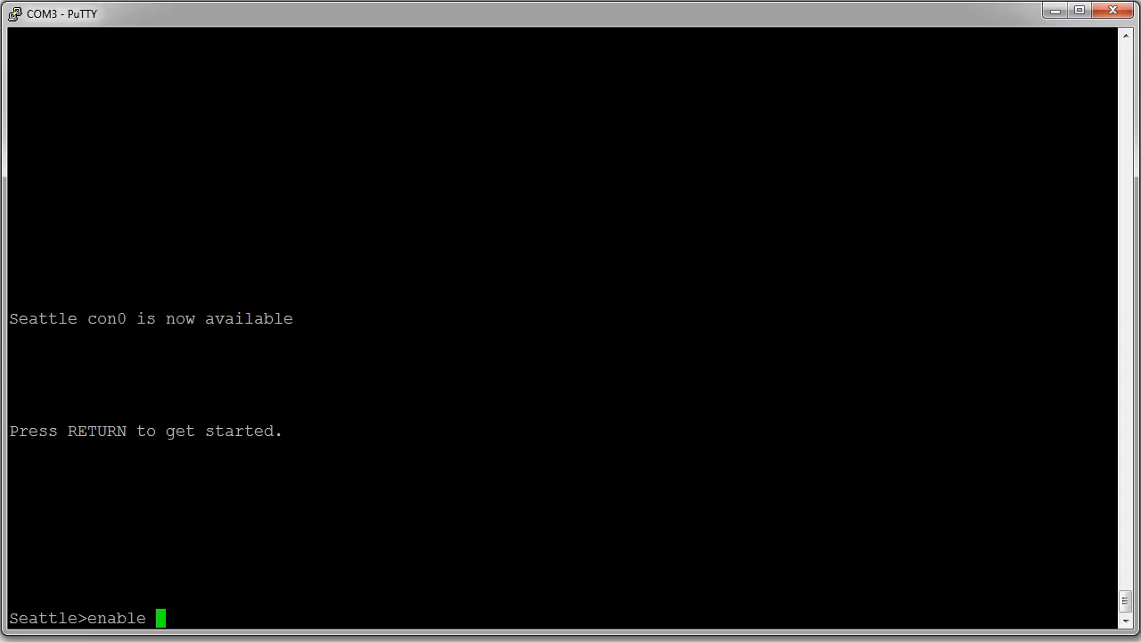
pyautogui.press('Return')
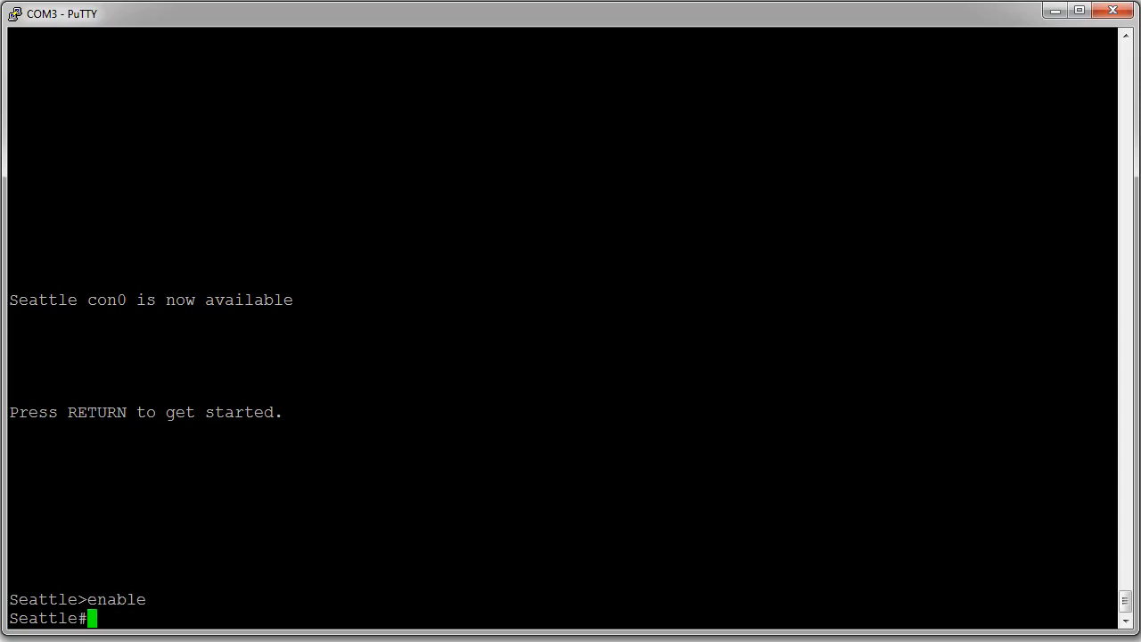
# - Display the full running configuration, paging through the --More-- prompts
pyautogui.write('sho')
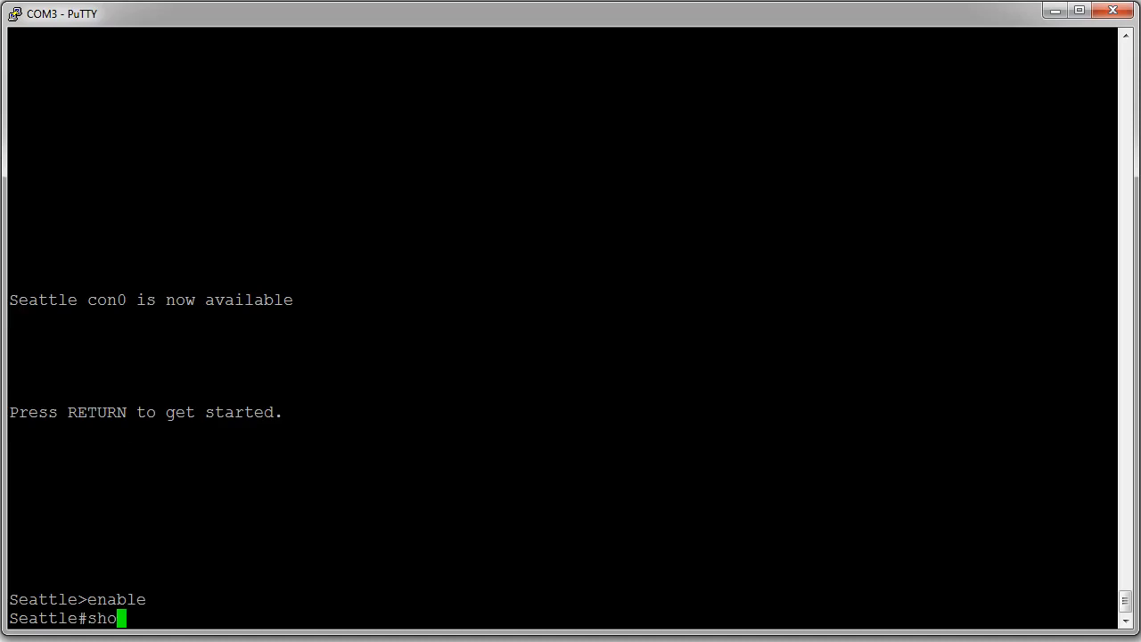
pyautogui.press('Return')
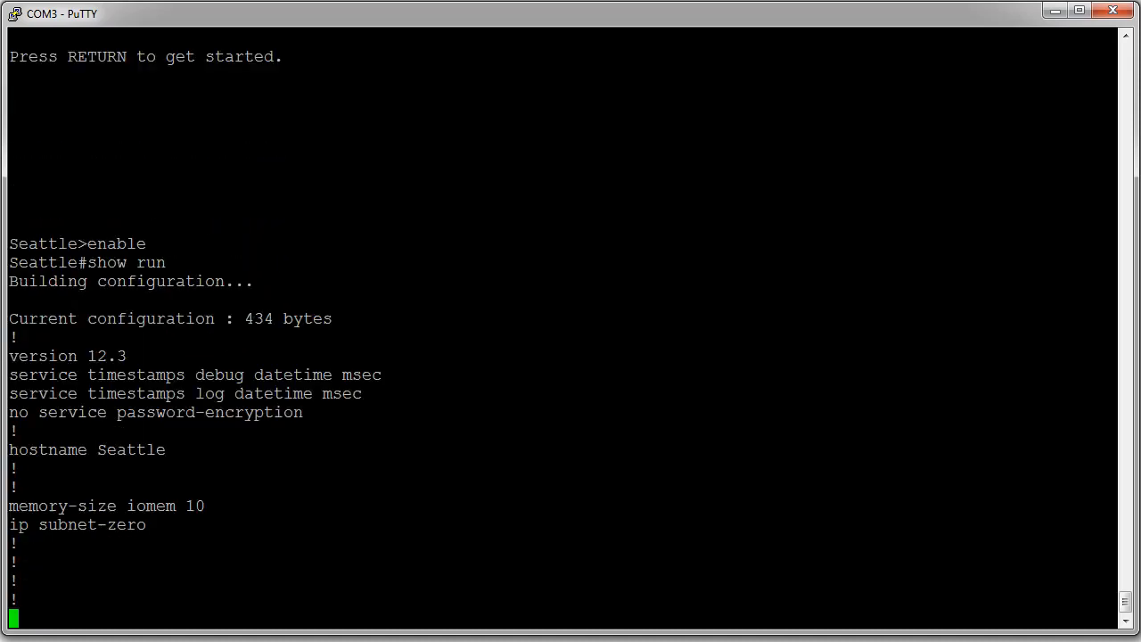
pyautogui.press('Return')
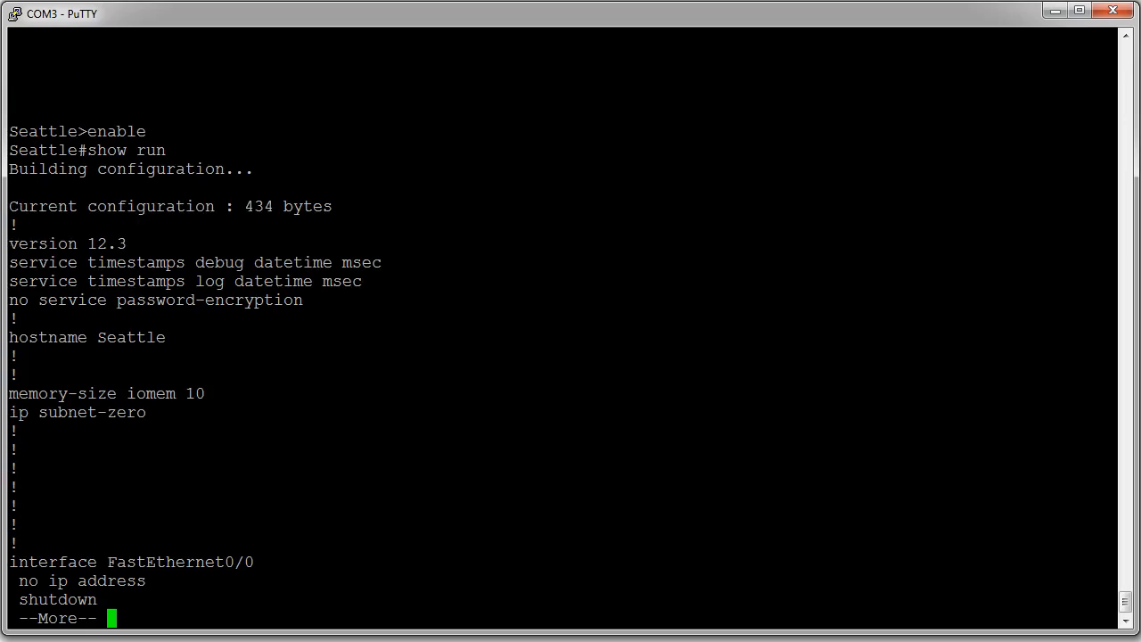
pyautogui.press('space')
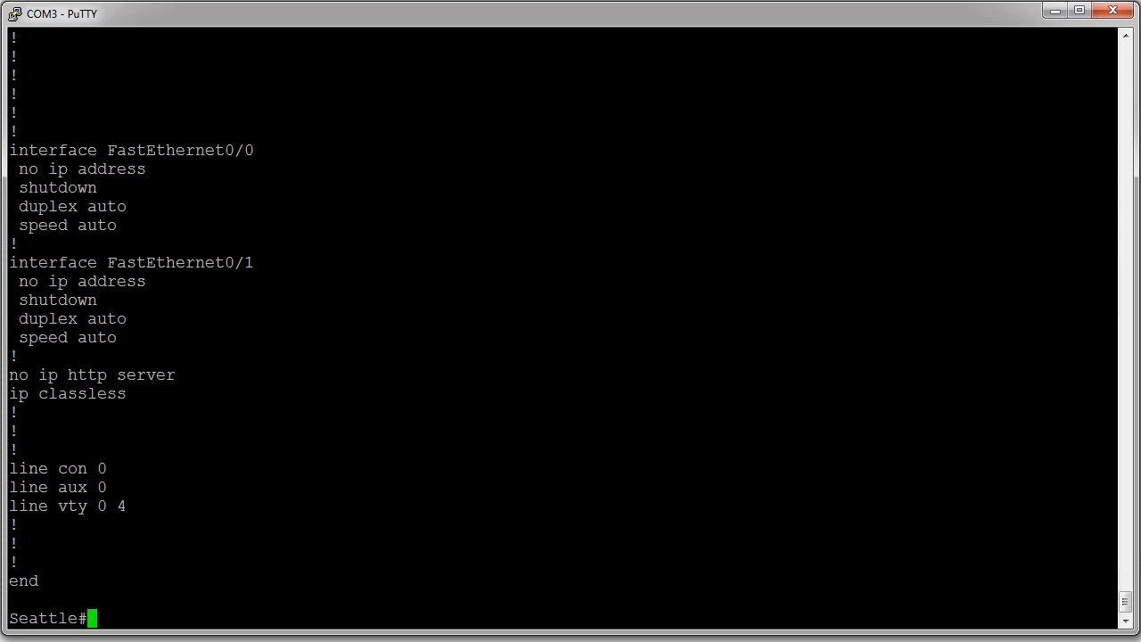
# - Enter interface configuration for FastEthernet0/1 from configure terminal
pyautogui.write('conf t')
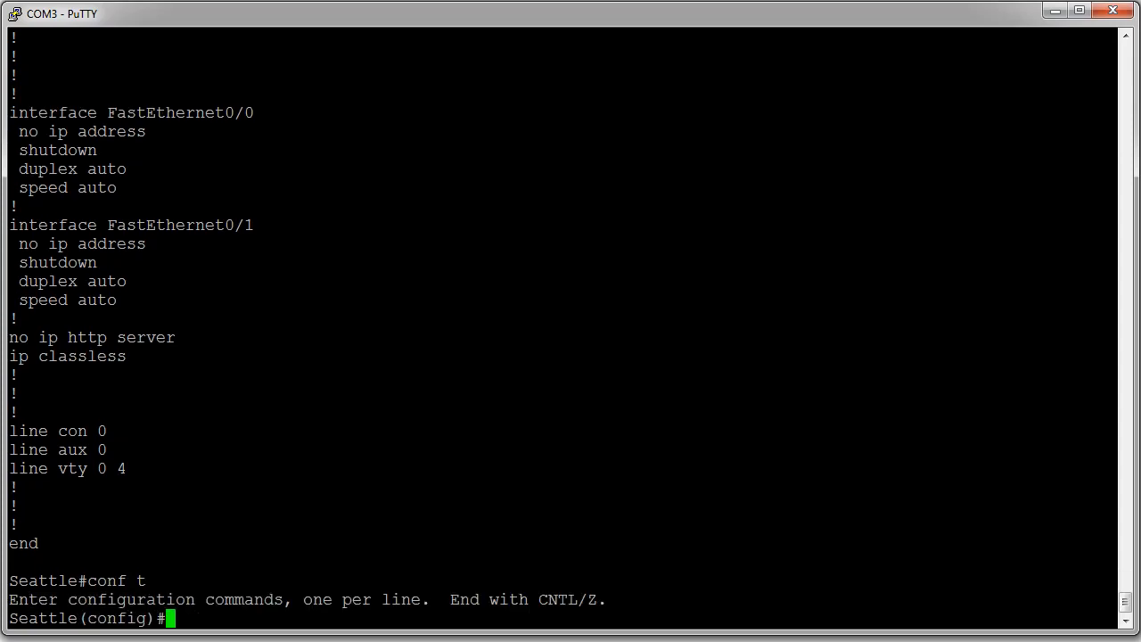
pyautogui.write('int')
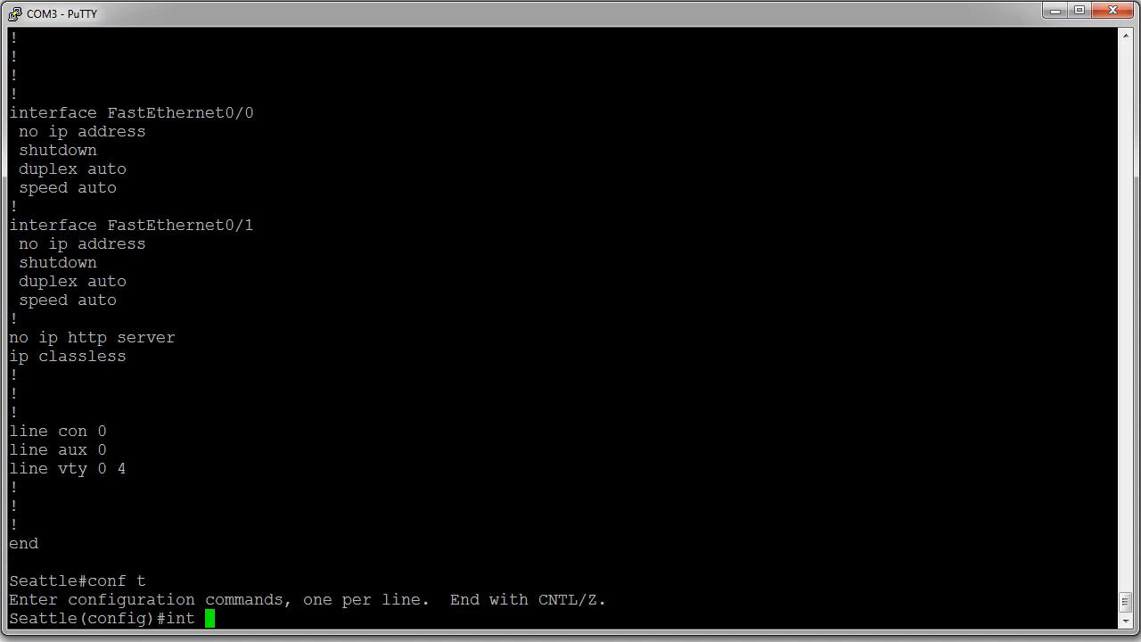
pyautogui.write('fa0/1')
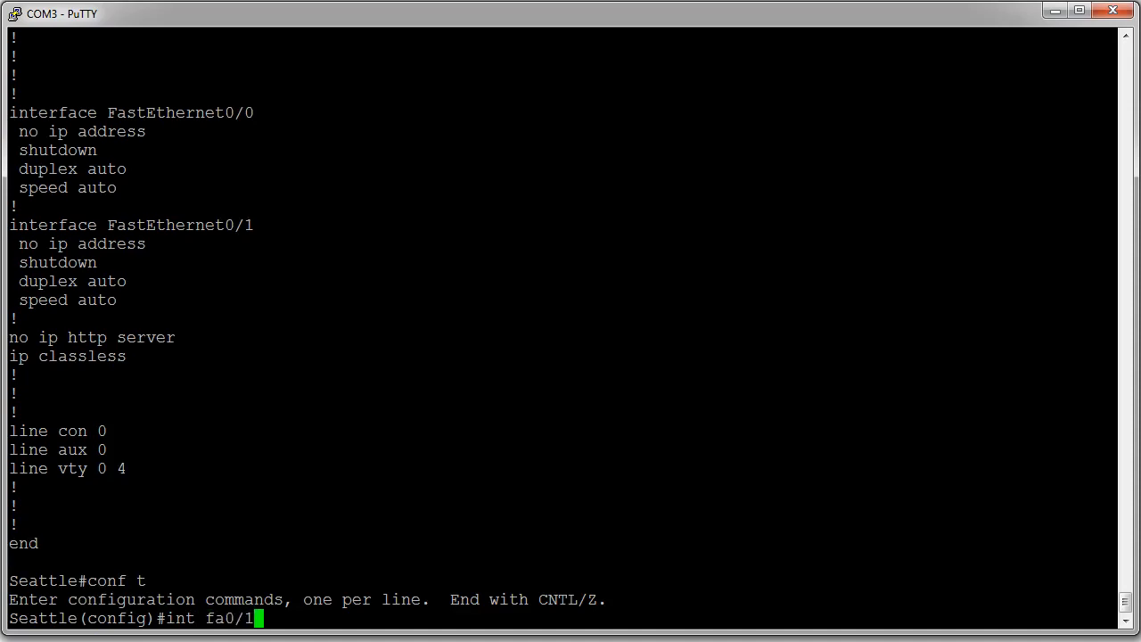
pyautogui.press('Return')
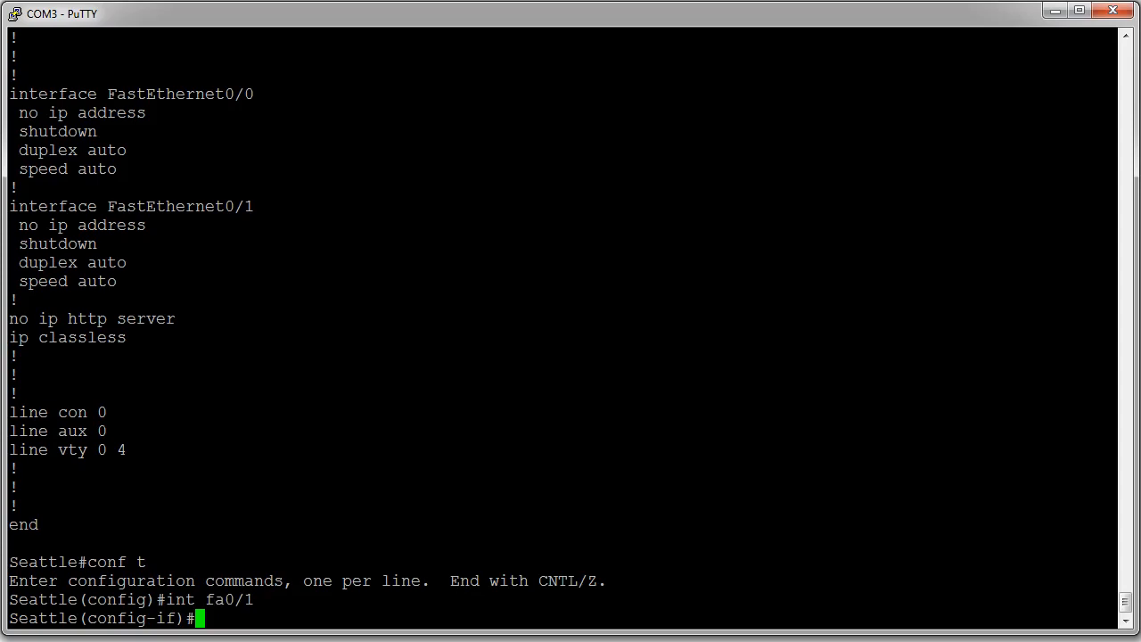
# - Assign FastEthernet0/1 the address 192.168.0.2 255.255.255.252
pyautogui.write('ip address')
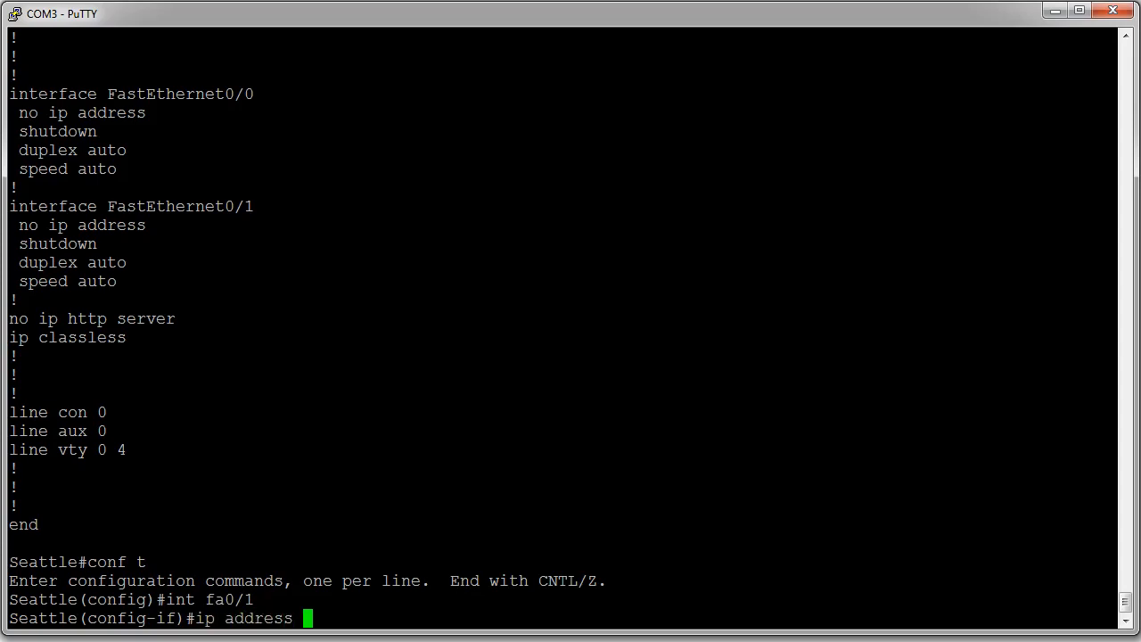
pyautogui.write('19')
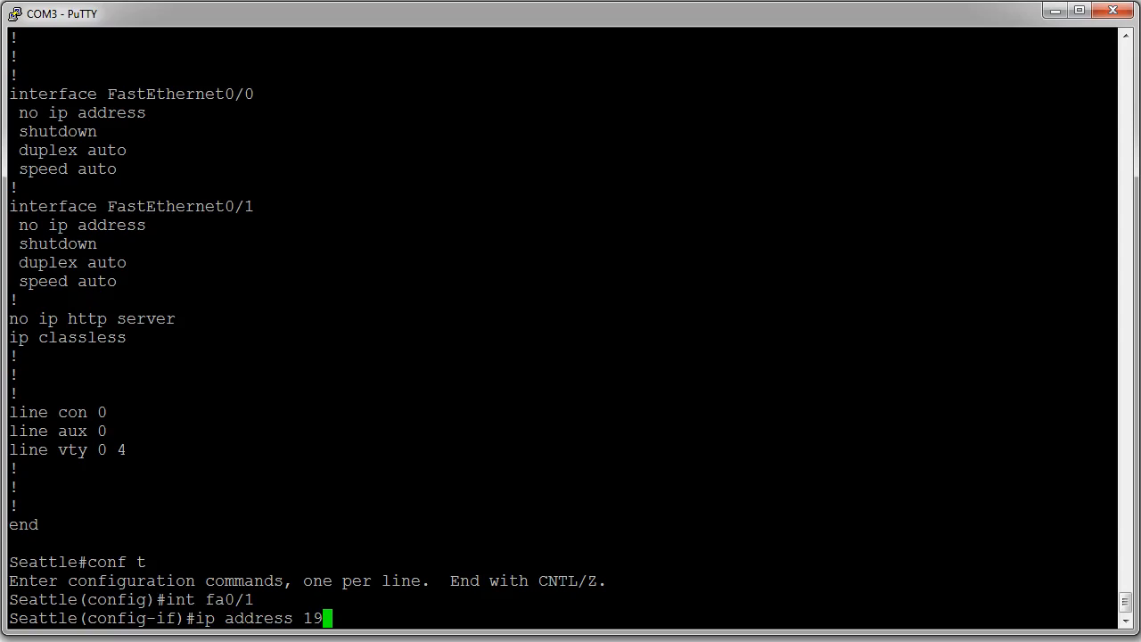
pyautogui.write('2.168.0')
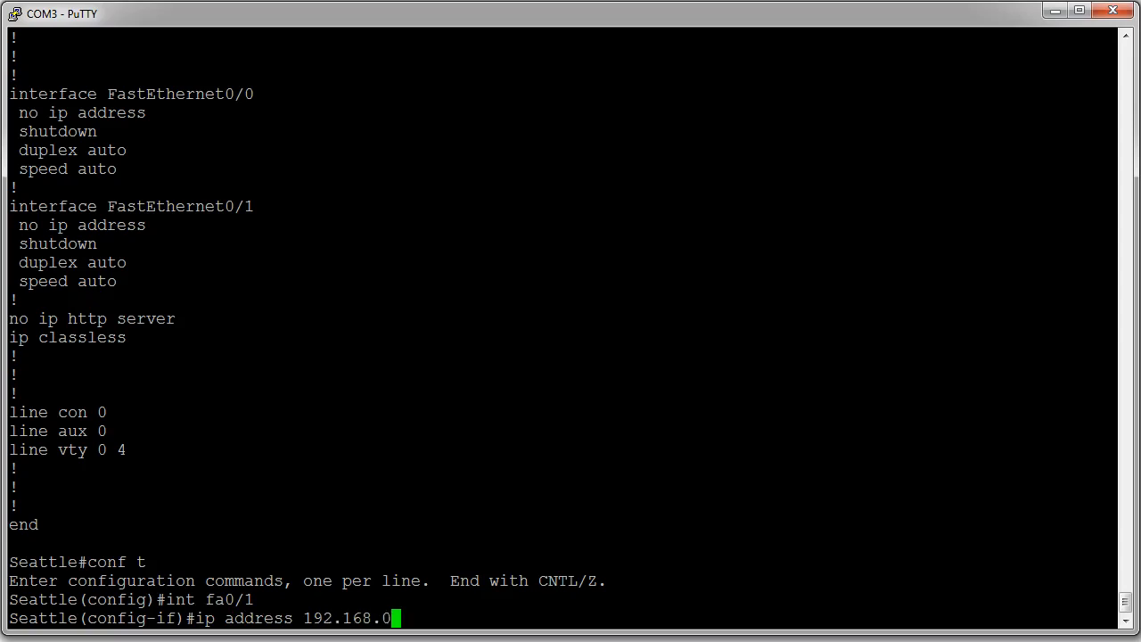
pyautogui.write('2')
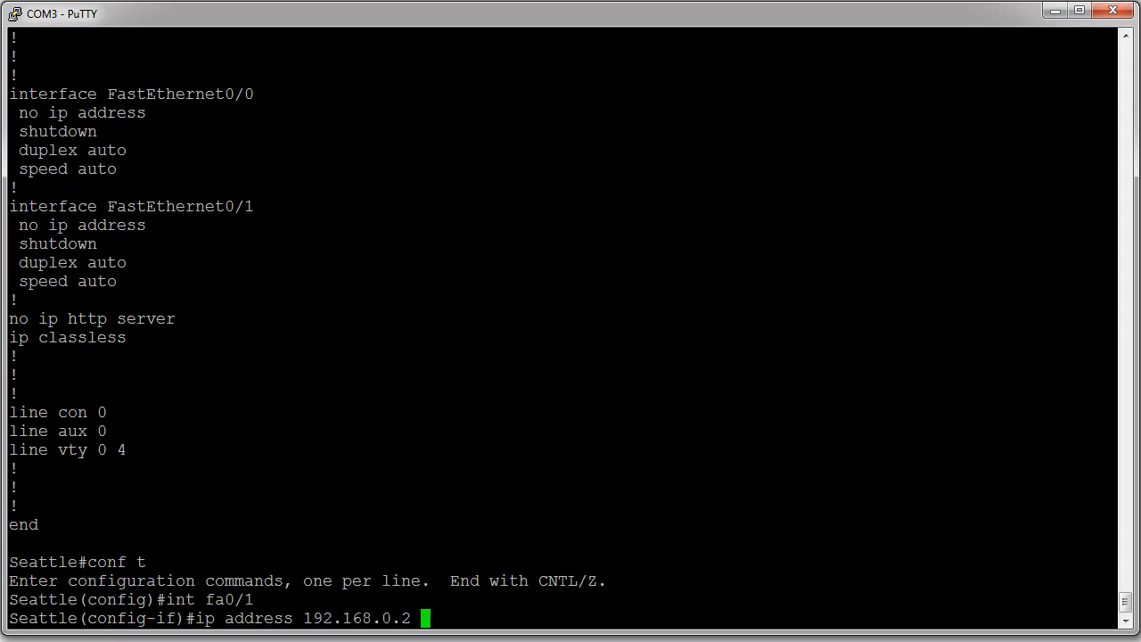
pyautogui.write('255.255')
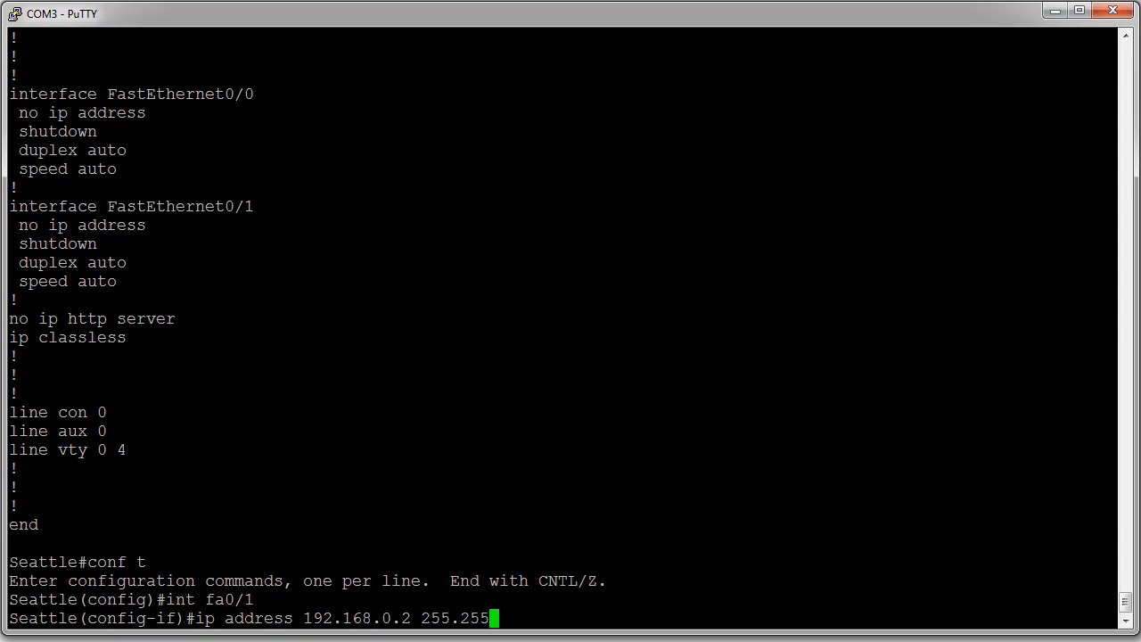
pyautogui.write('255.2')
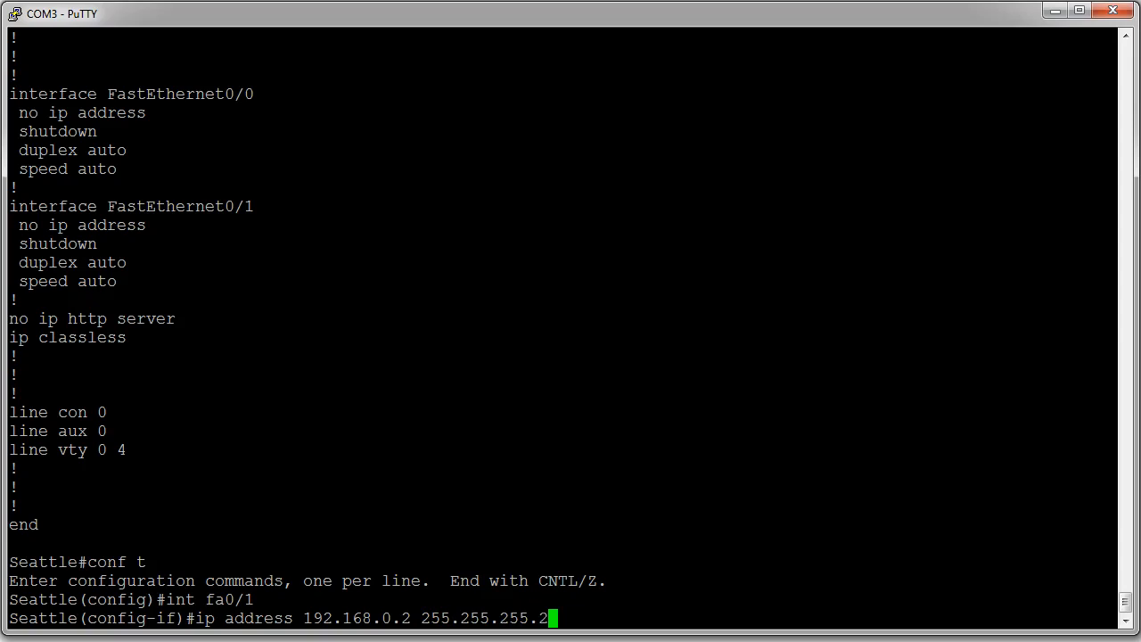
pyautogui.write('52')
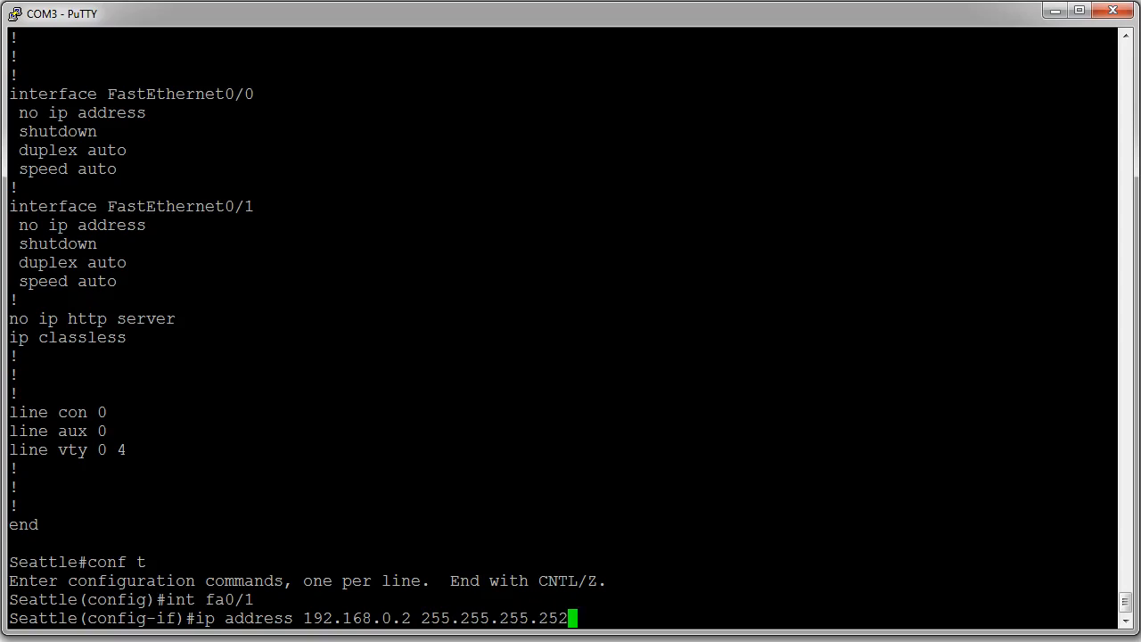
pyautogui.press('Return')
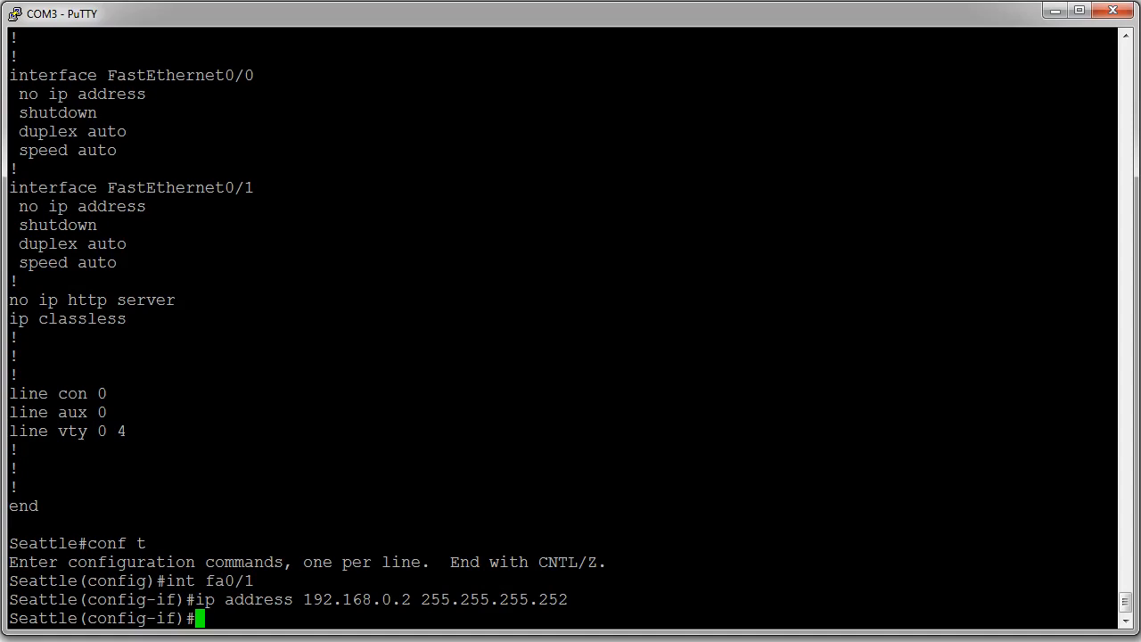
# - Enable FastEthernet0/1 with no shutdown so link and line protocol come up
pyautogui.write('no shutd')
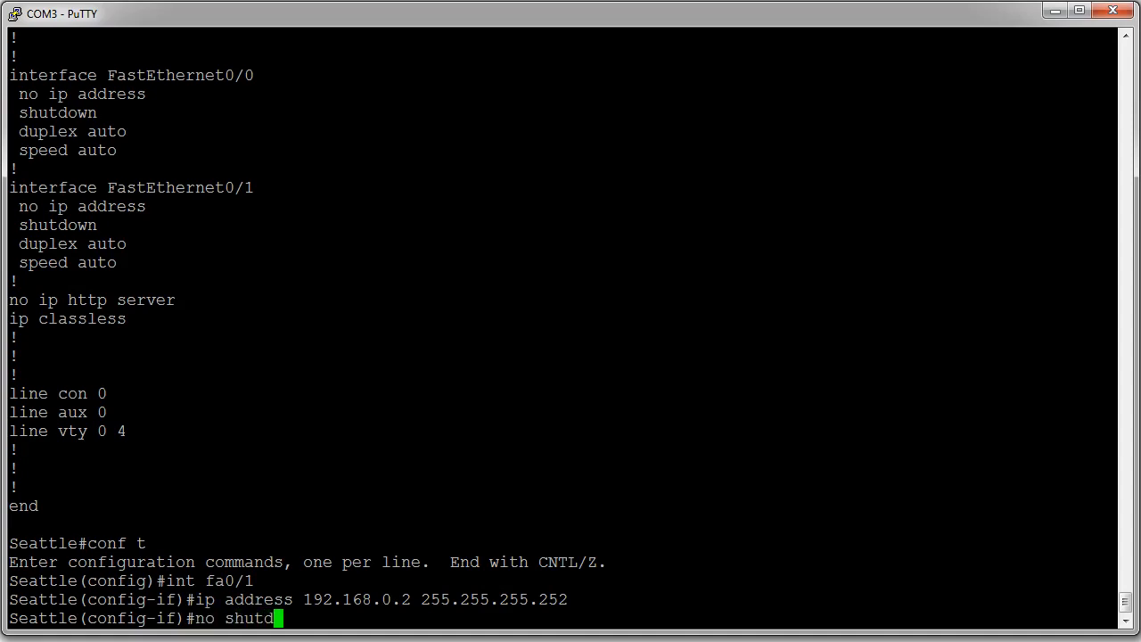
pyautogui.press('Return')
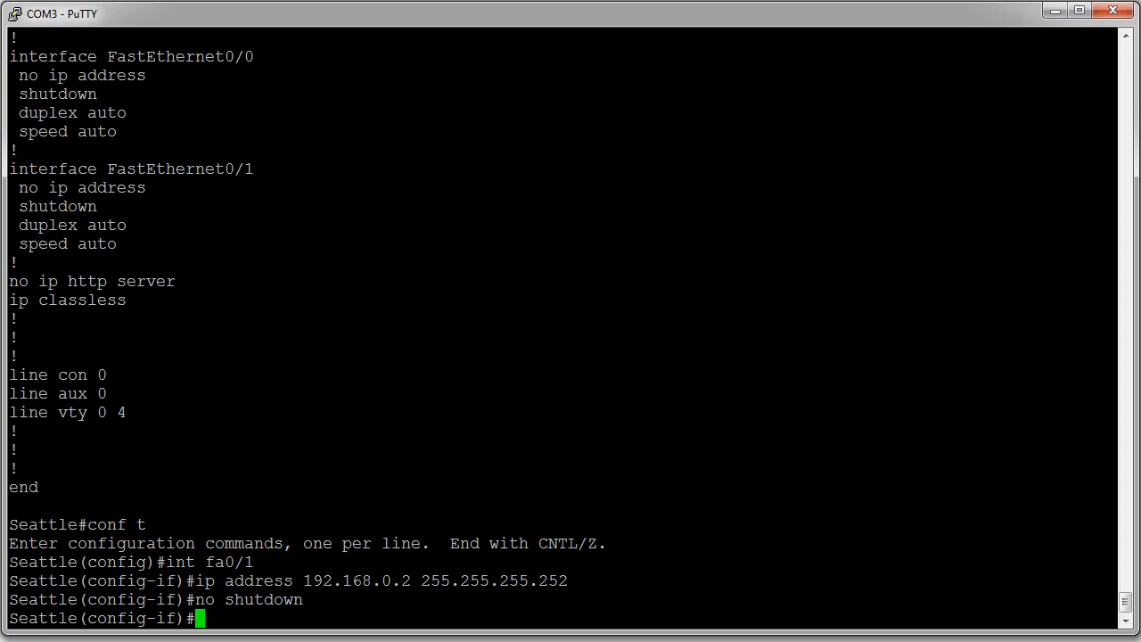
pyautogui.press('Return')
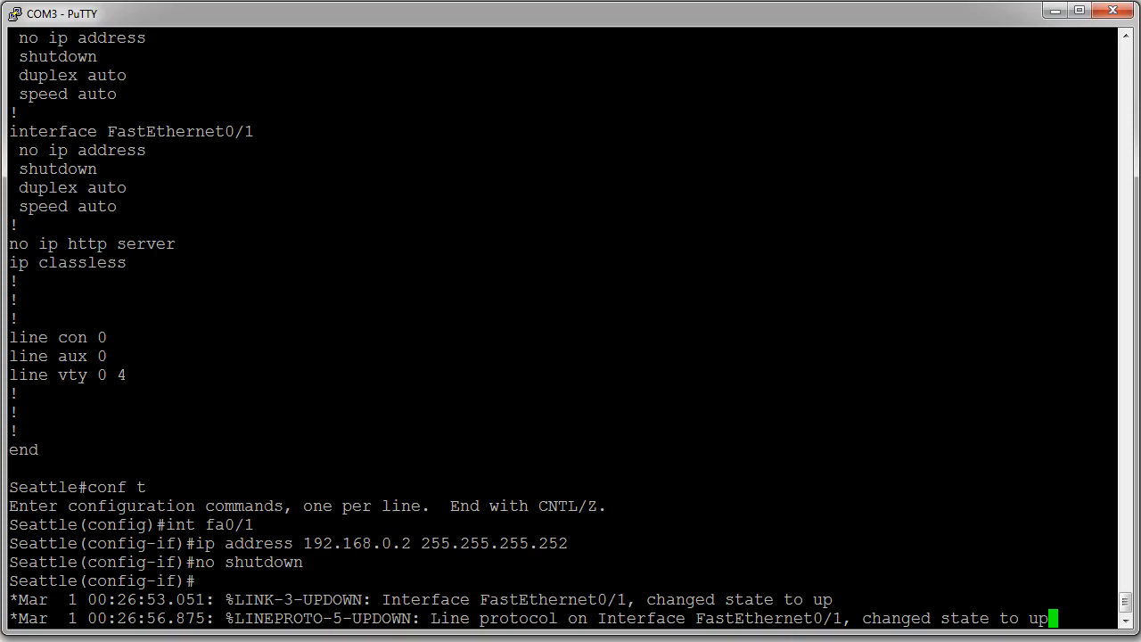
# - Exit config mode with end and ping 192.168.0.2 successfully, 5/5
pyautogui.write('end')
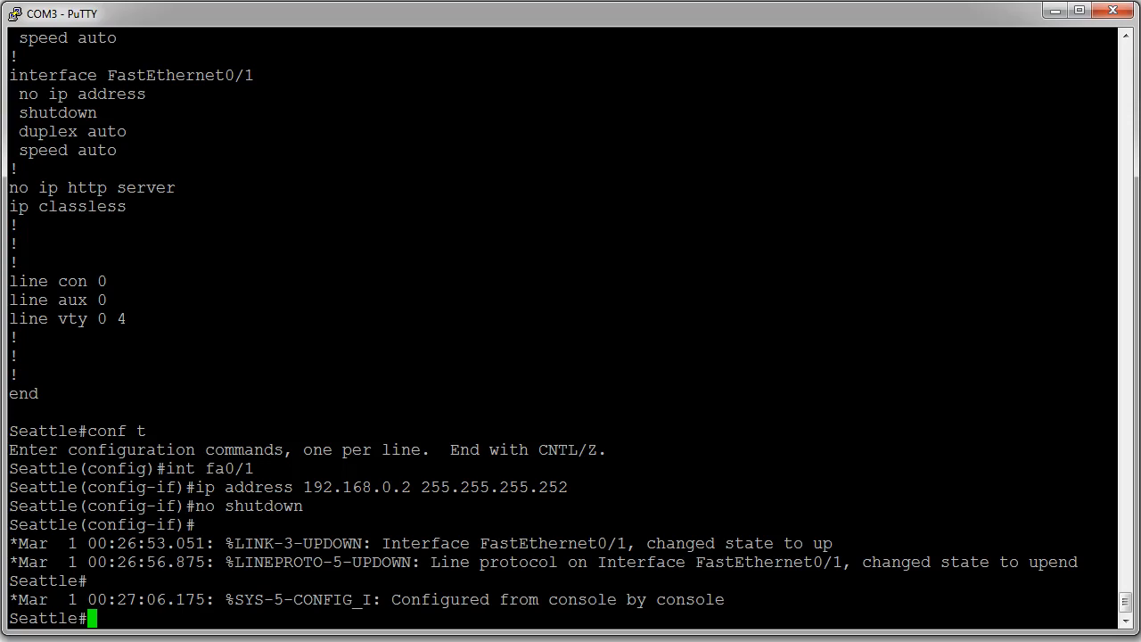
pyautogui.write('ping 1')
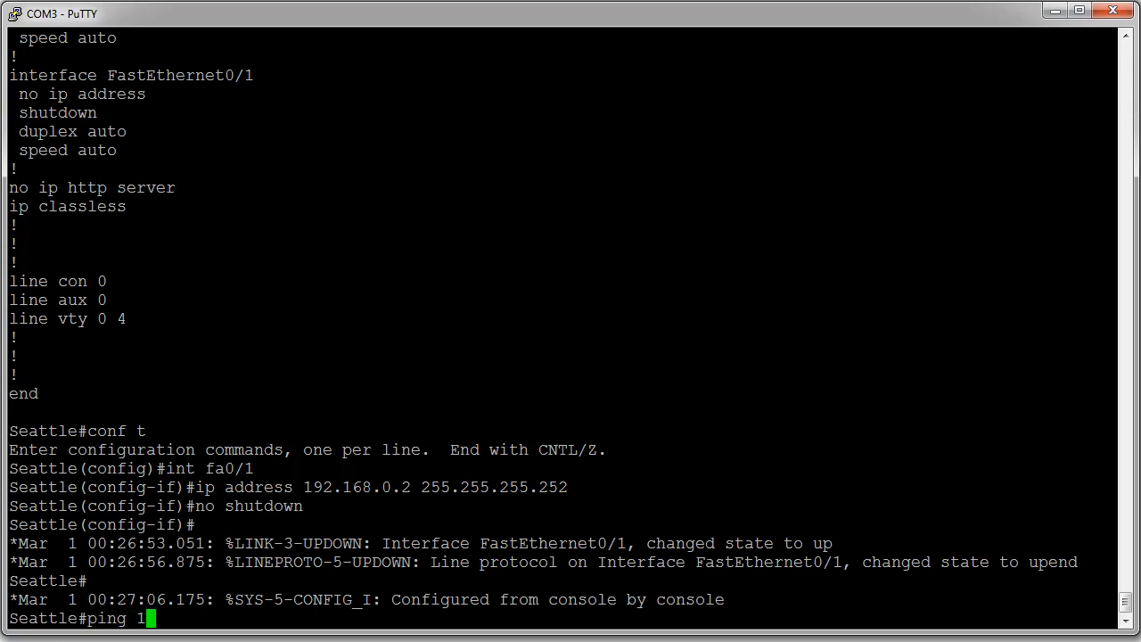
pyautogui.write('92.168.0')
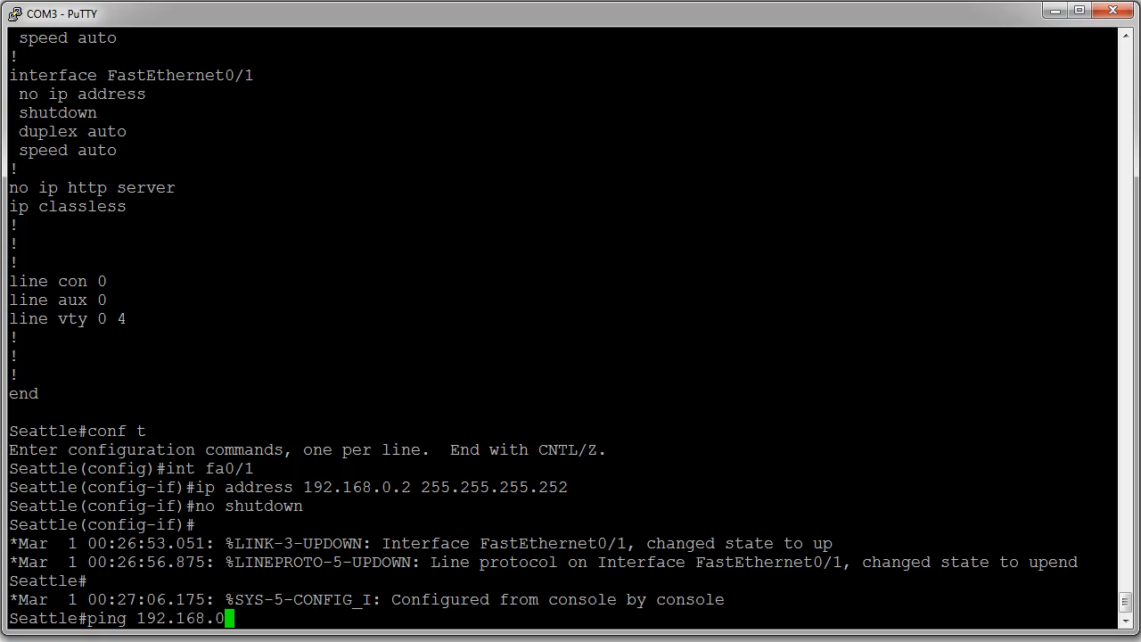
pyautogui.press('Return')
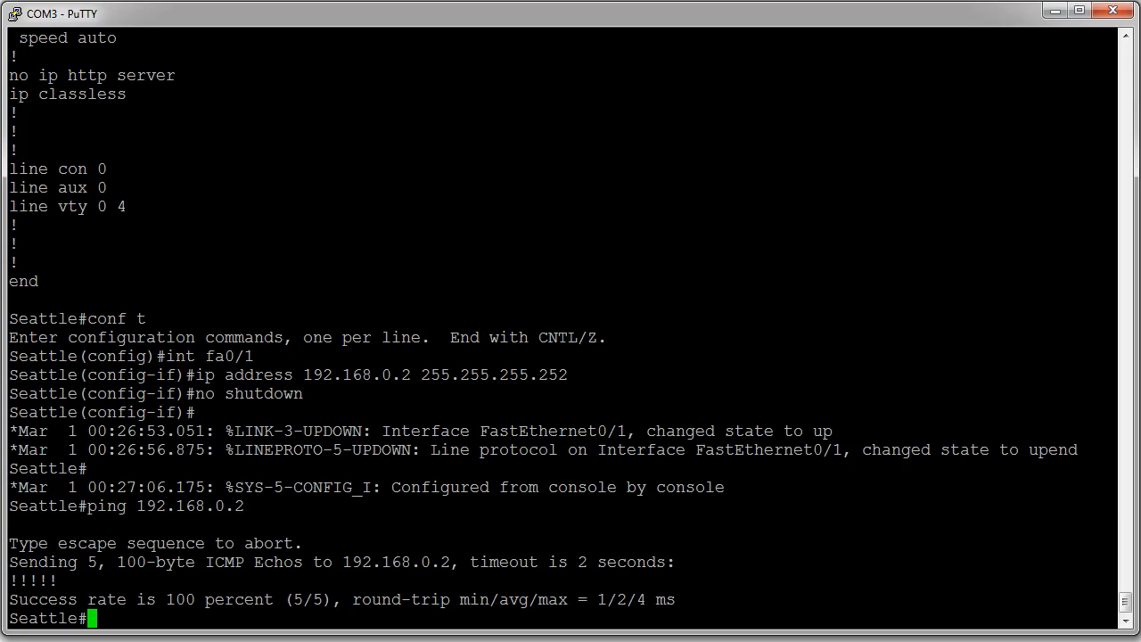
pyautogui.write('ping 1')
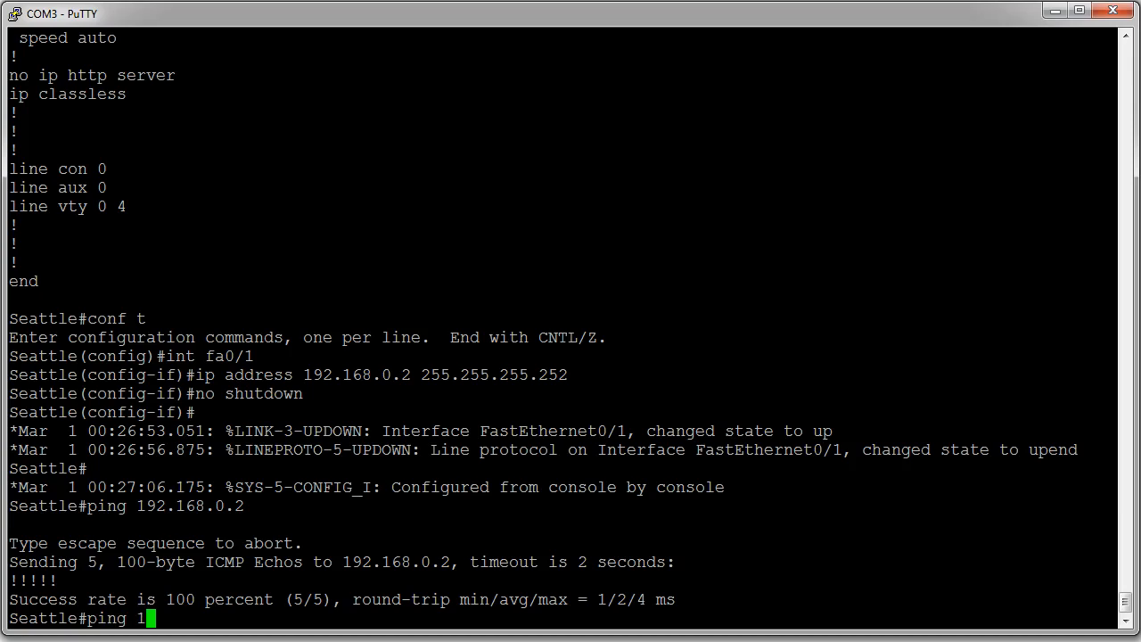
# - Ping the far end 192.168.0.1, succeeding at 80 percent (4/5)
pyautogui.write('92.168.0')
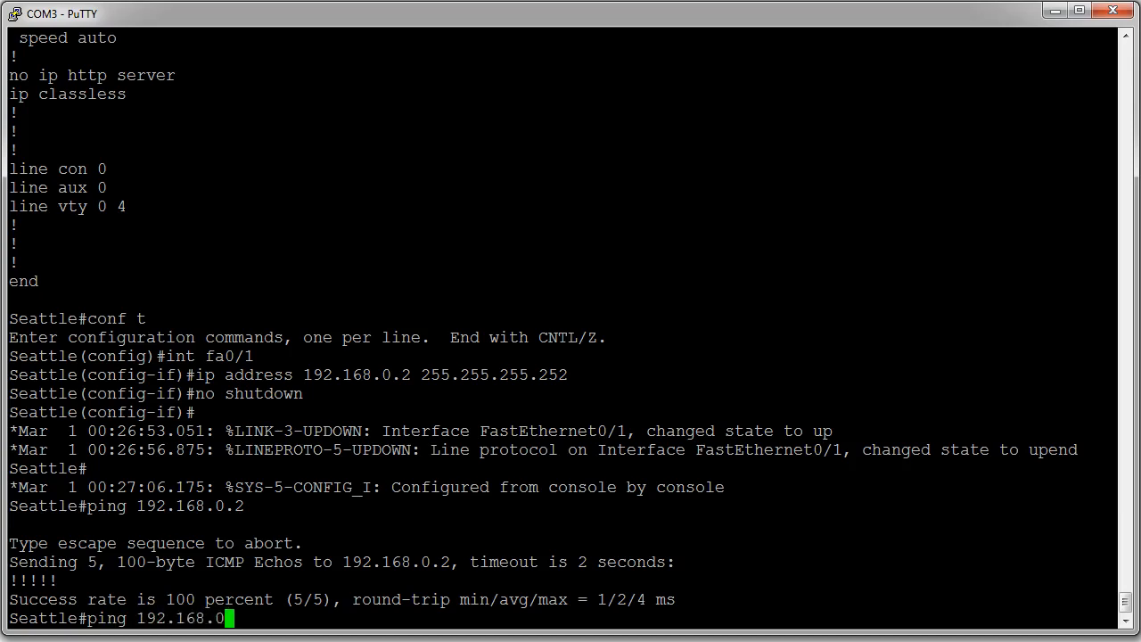
pyautogui.press('Return')
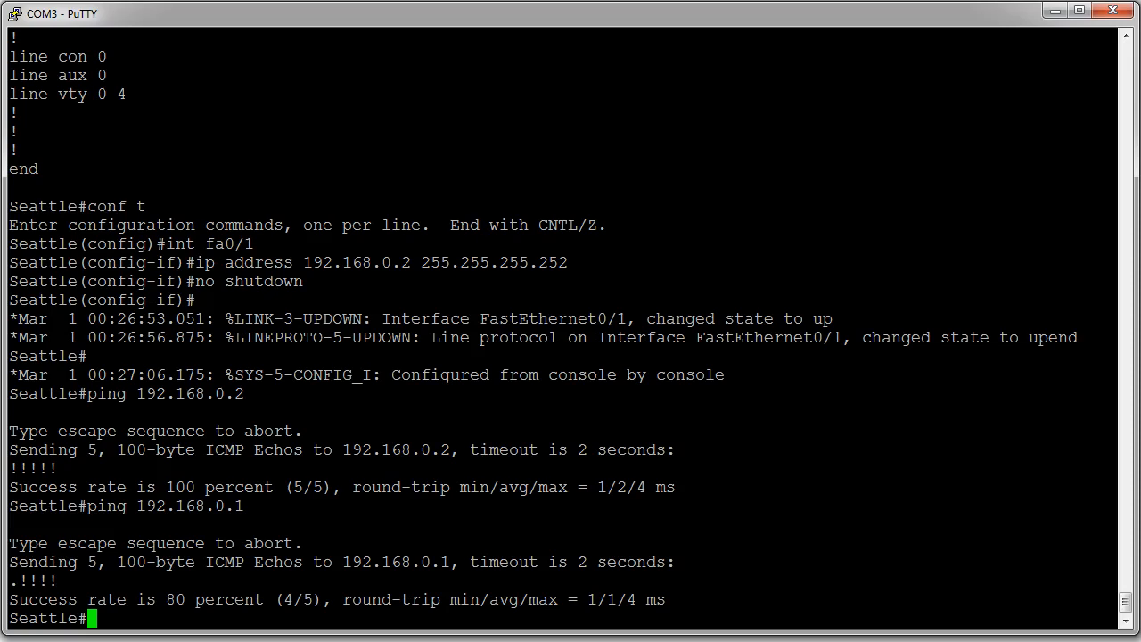
pyautogui.write('show')
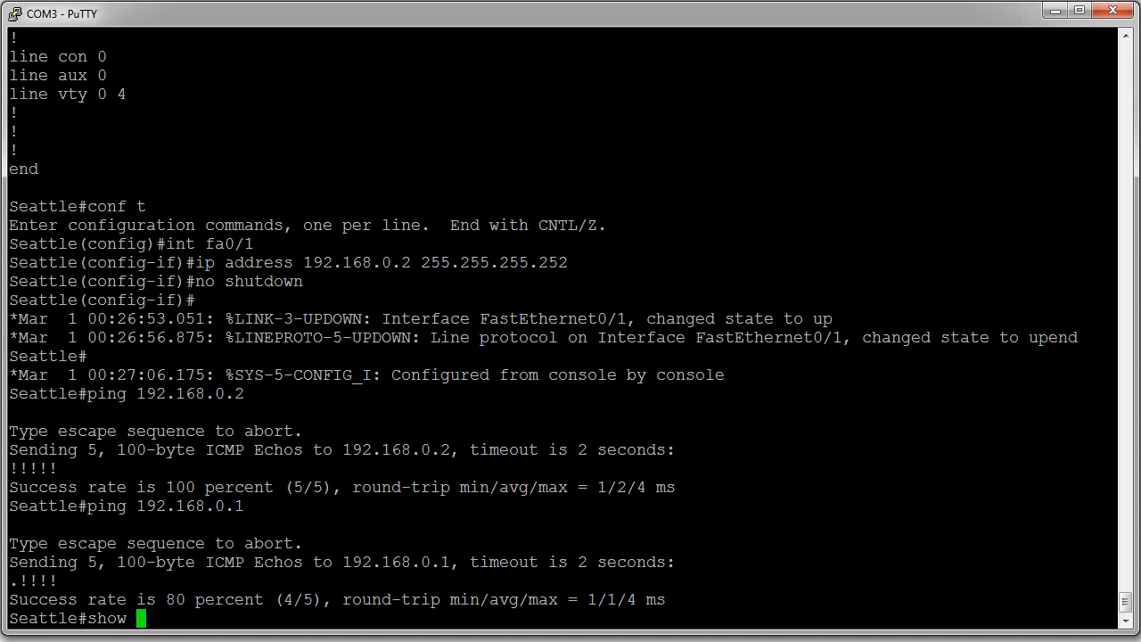
# - Run show cdp neighbors and mark the Portland 2621XM neighbor on Fas 0/1
pyautogui.write('cd')
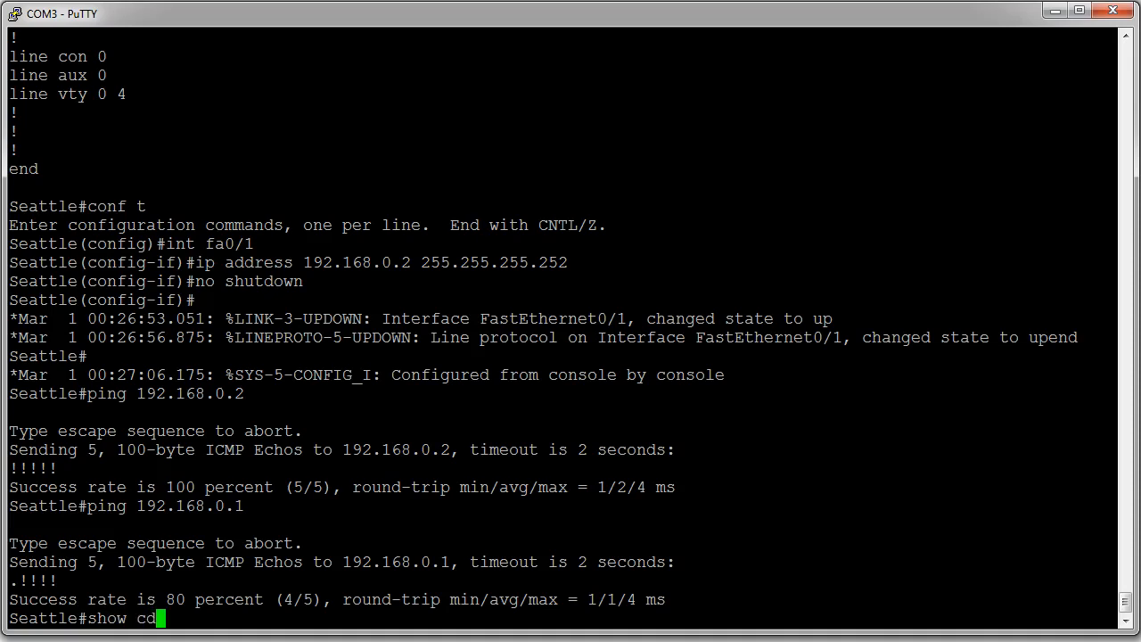
pyautogui.write('p nei')
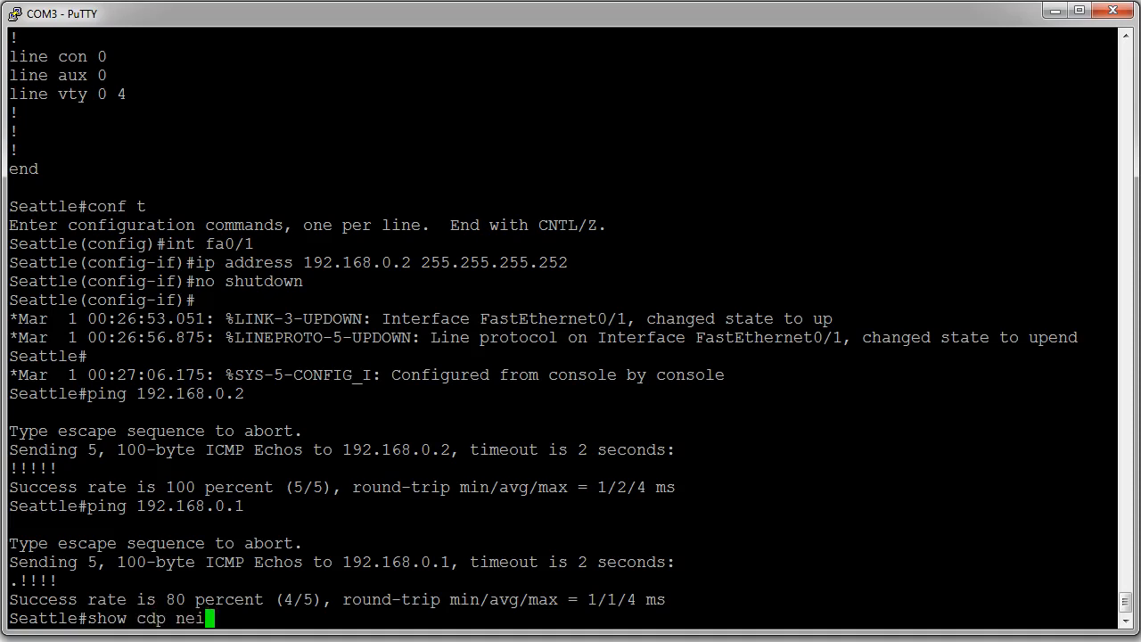
pyautogui.press('Return')
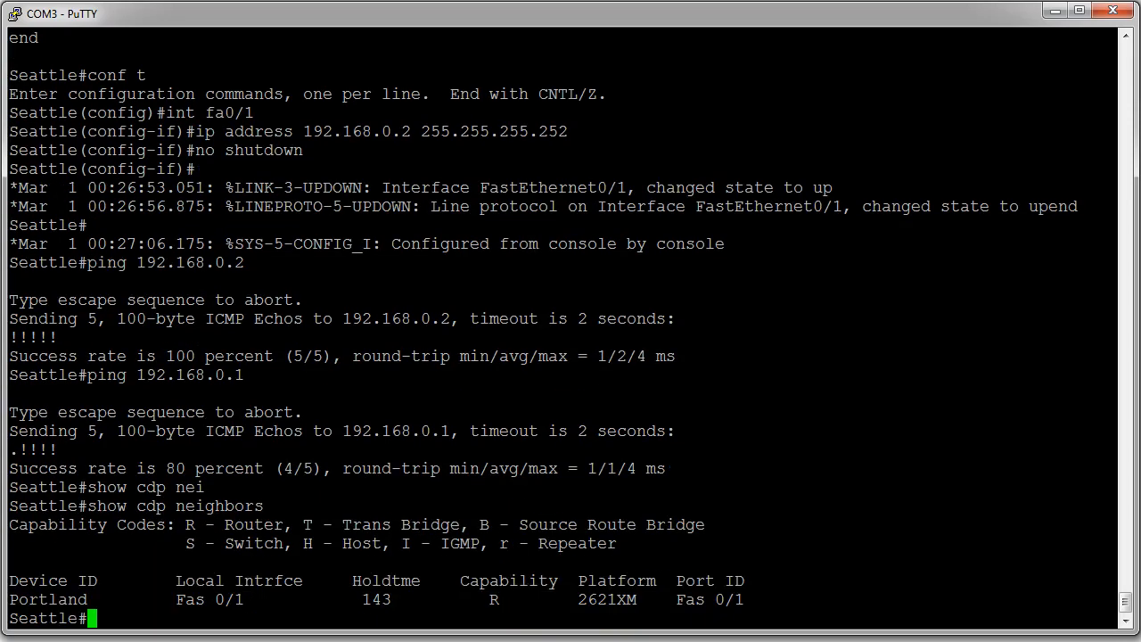
pyautogui.doubleClick(48, 599)
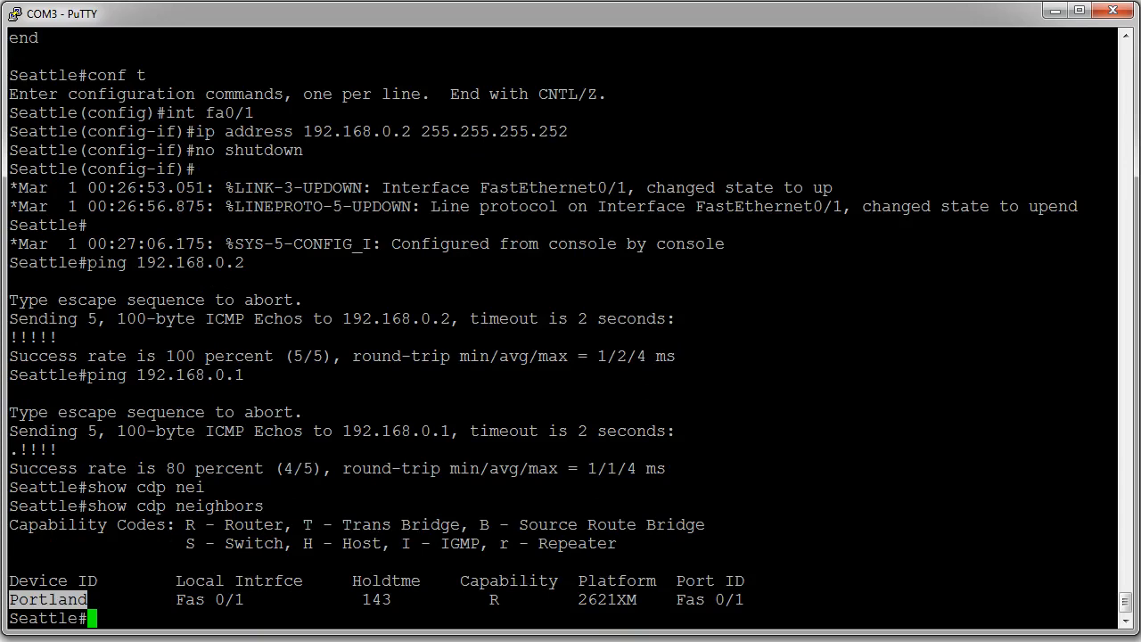